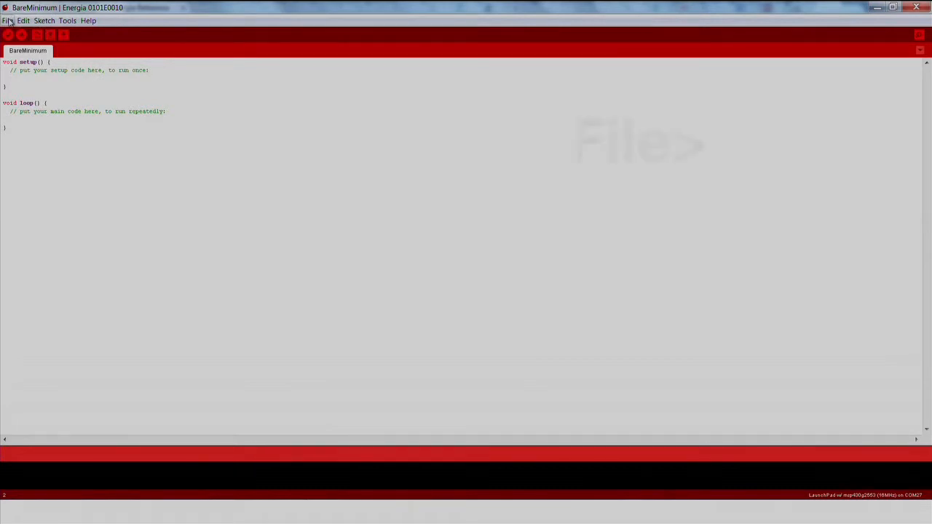
Step: Open the StringAdditionOperator sketch from File > Examples > 6.Strings
click(7, 21)
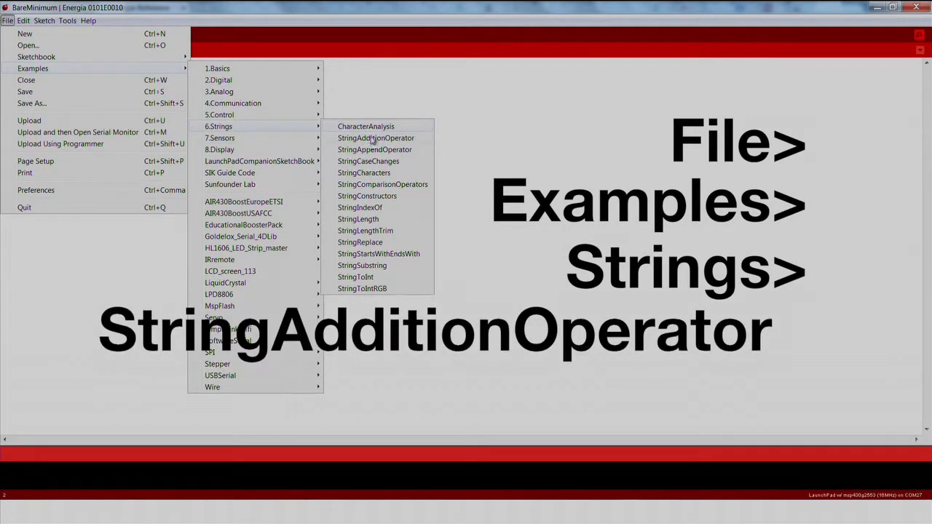
click(376, 138)
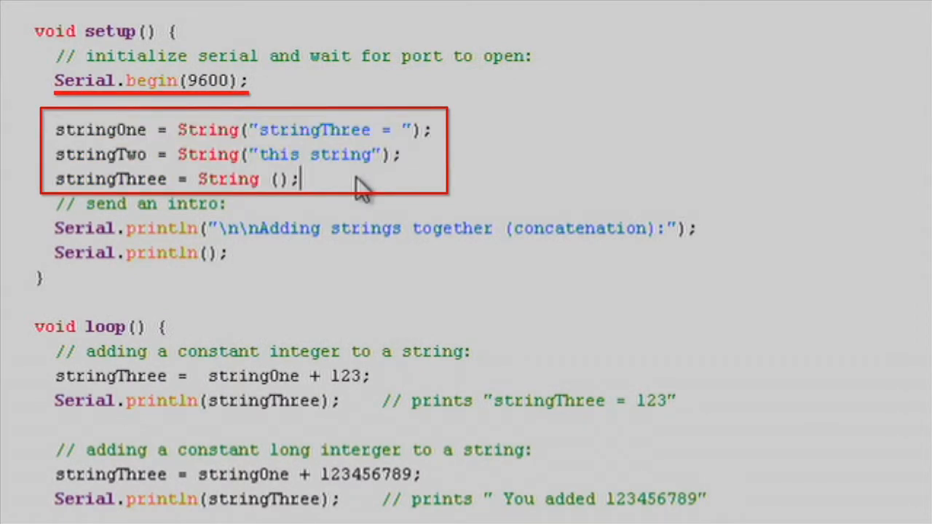
mouse_move(95, 84)
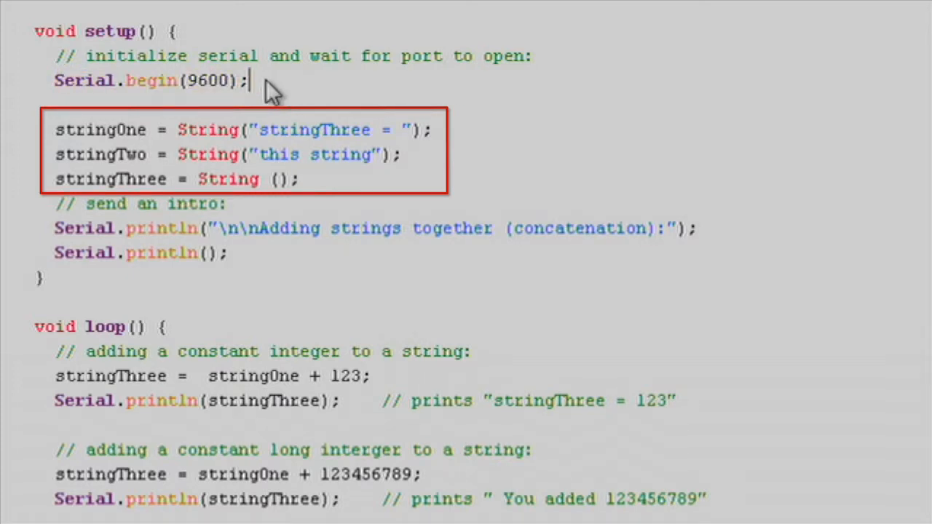
mouse_move(263, 110)
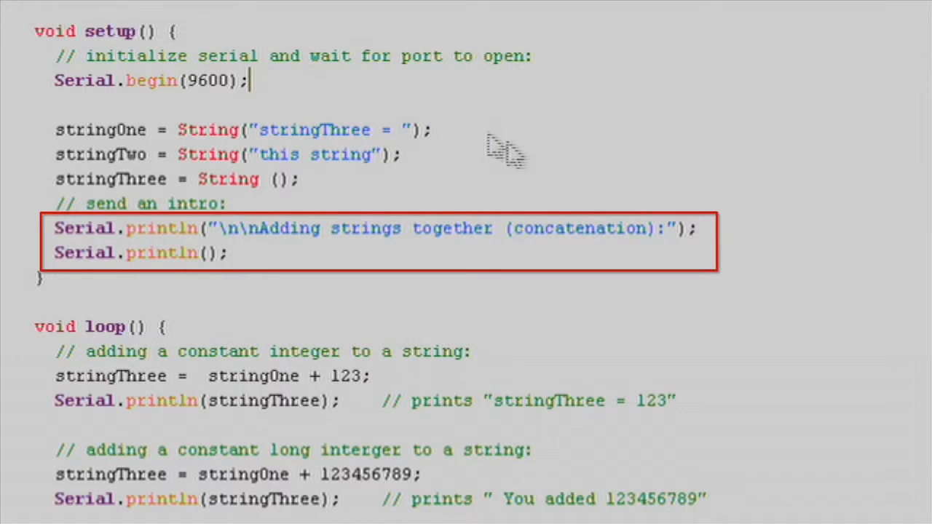
scroll(down, 3)
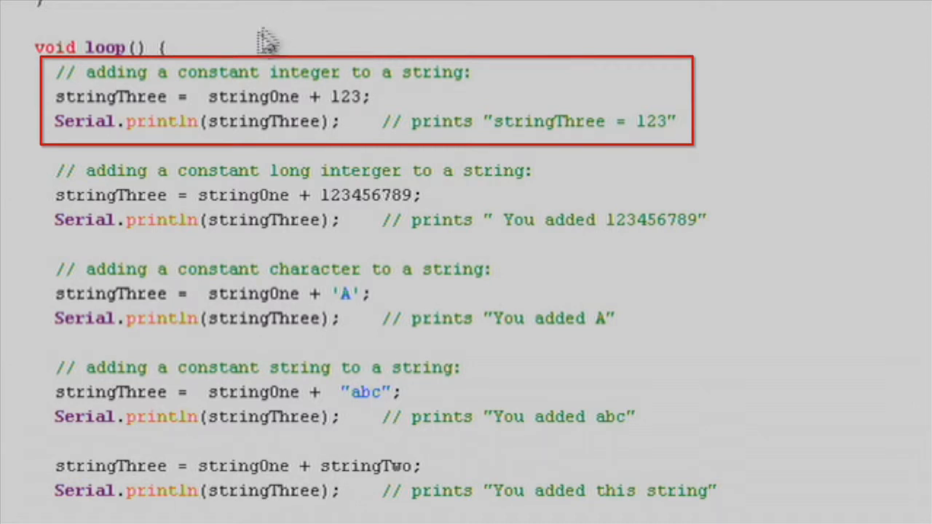
mouse_move(62, 99)
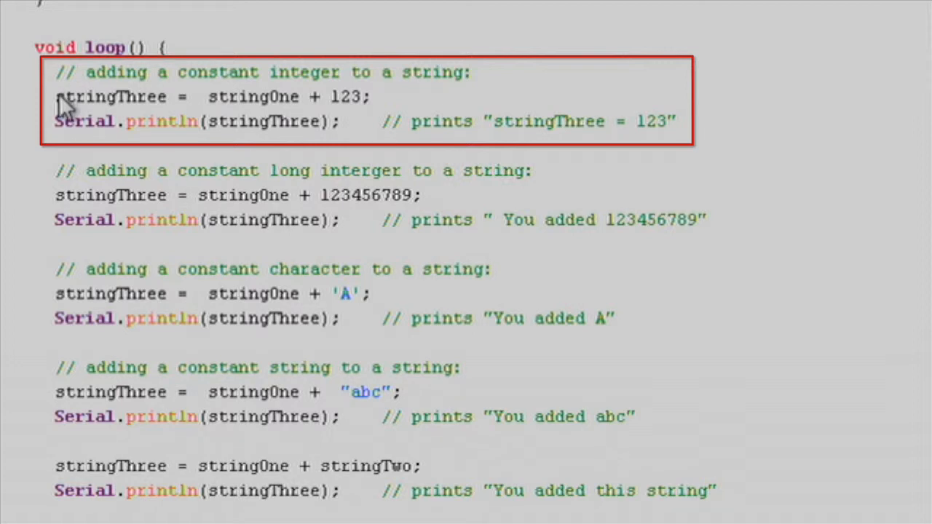
double_click(110, 97)
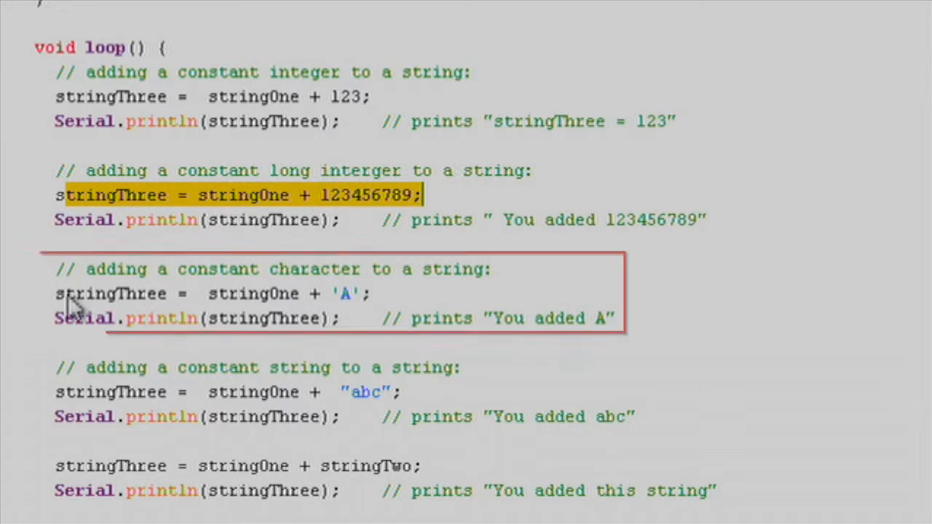
scroll(down, 3)
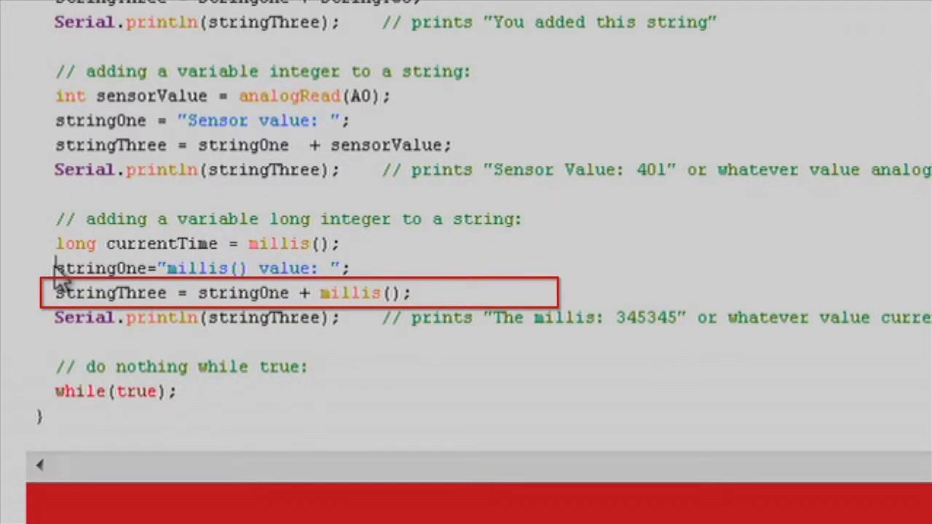
scroll(up, 3)
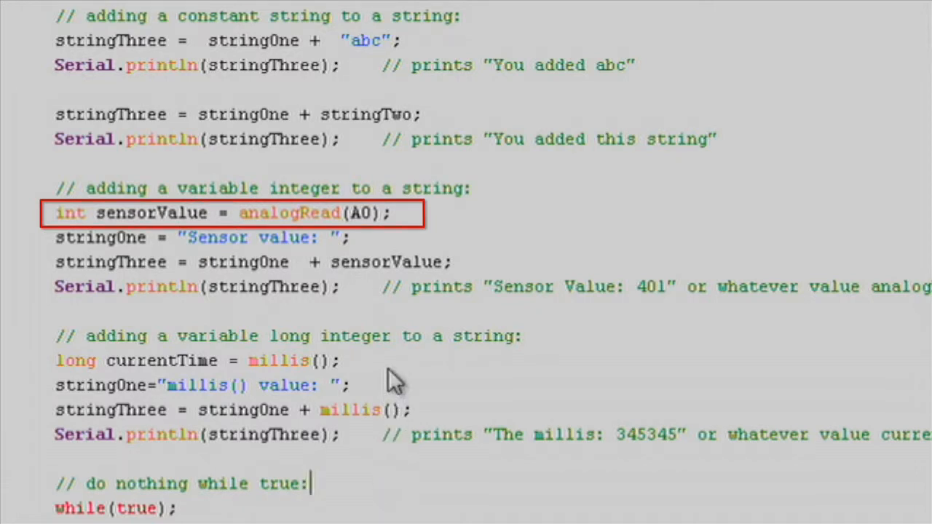
mouse_move(146, 222)
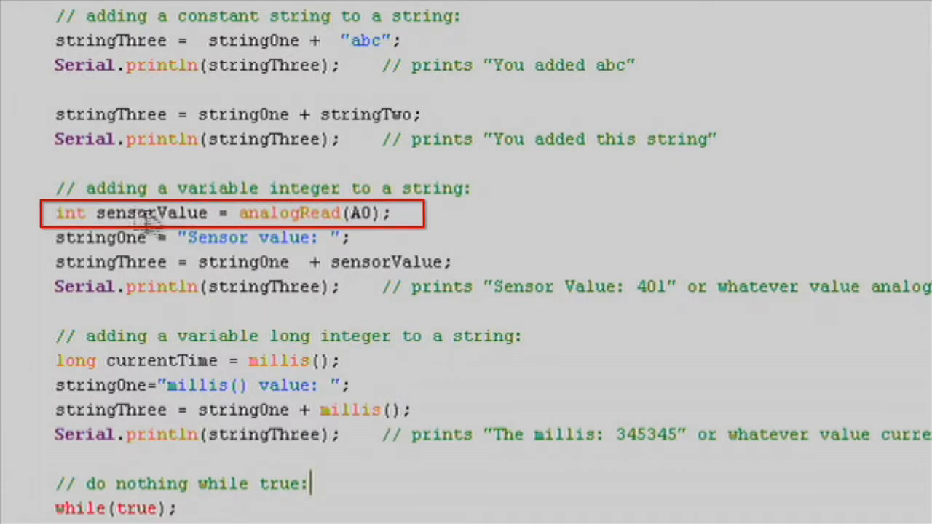